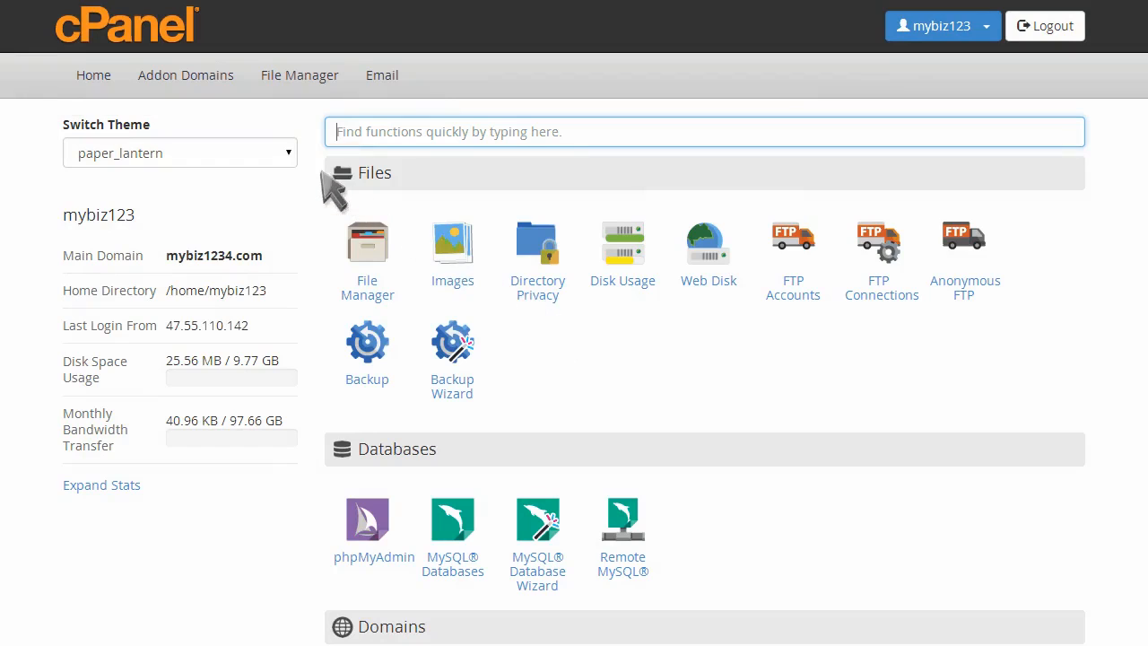
- Pick x3 from the sidebar's Switch Theme dropdown, replacing paper_lantern
left_click(180, 152)
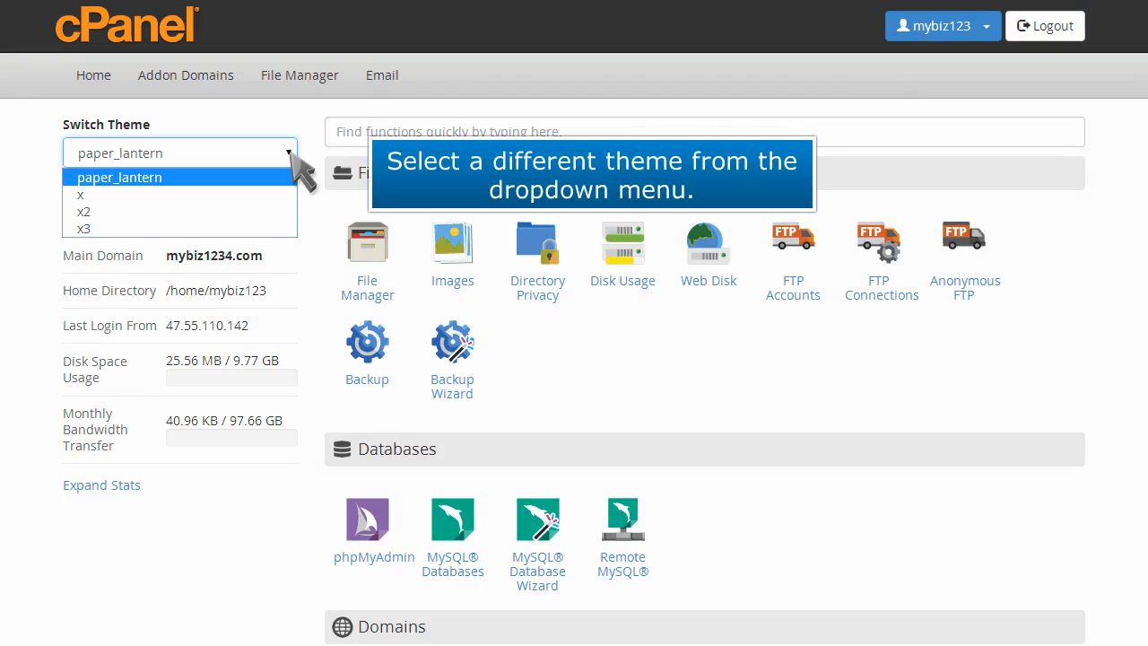
left_click(82, 228)
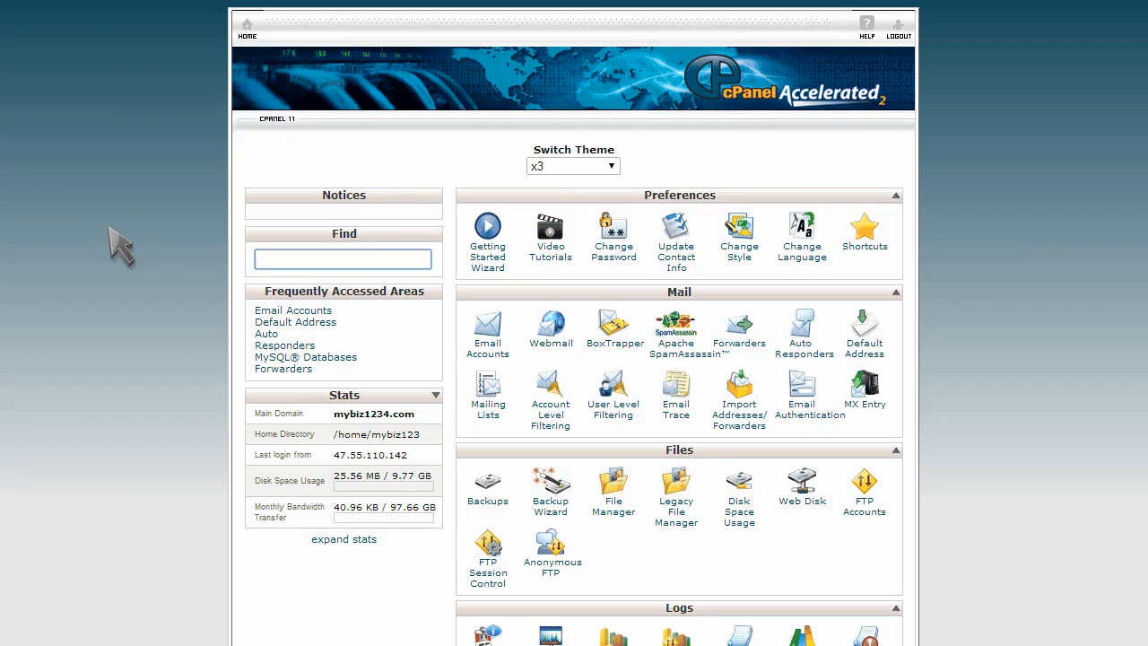